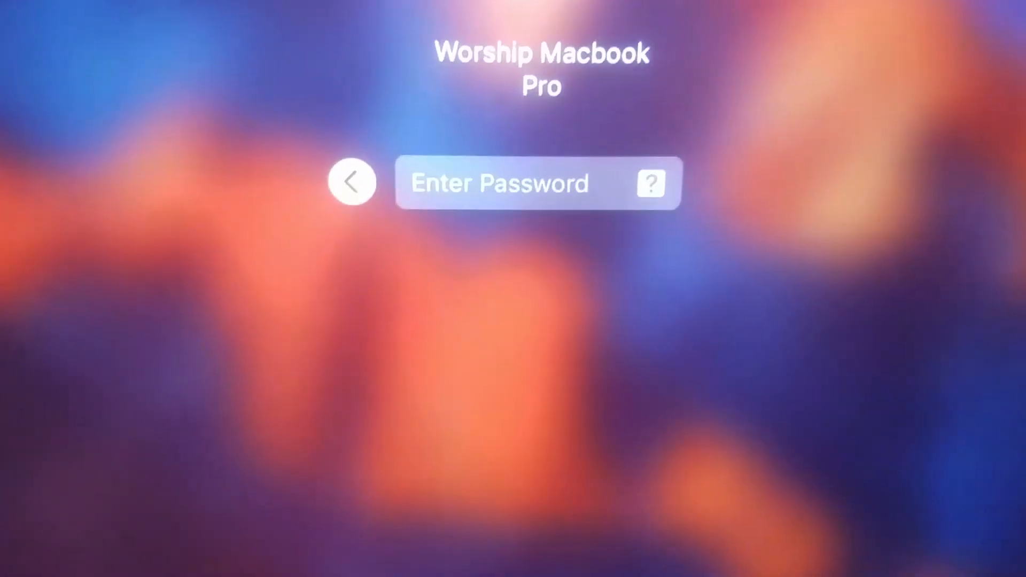
- Enter the account password and log in to the MacBook
{"action": "type", "text": "••"}
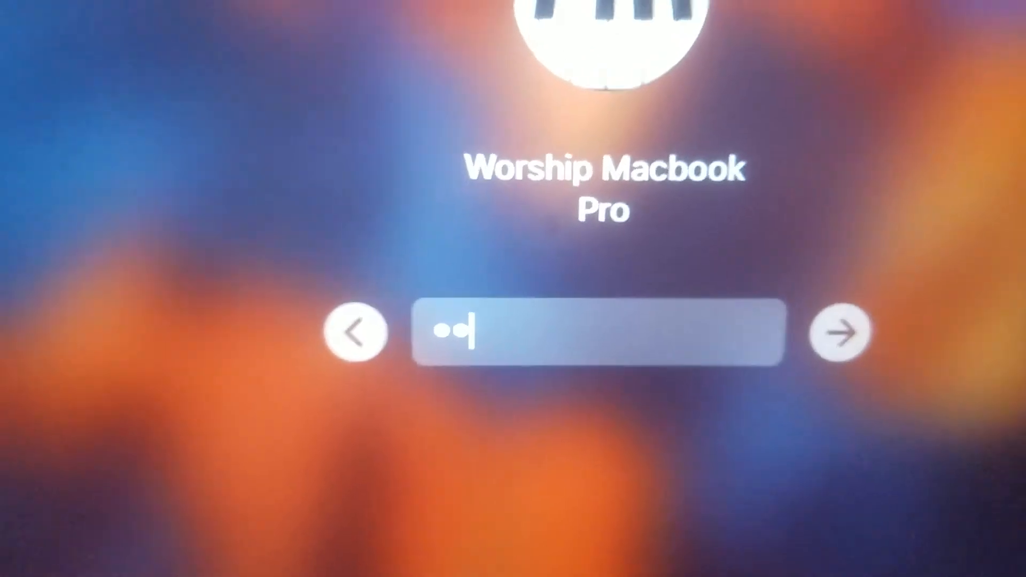
{"action": "type", "text": "•••"}
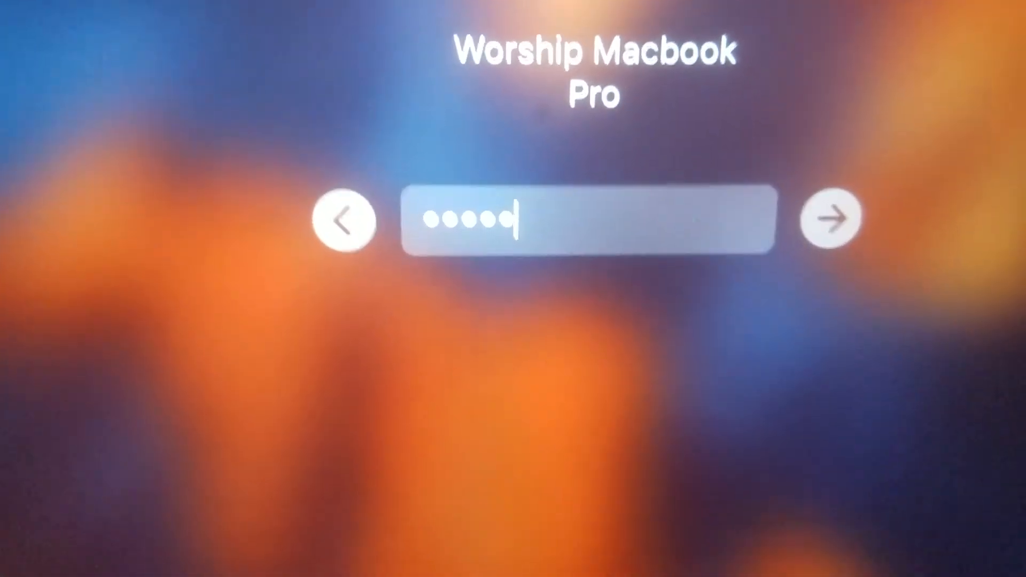
{"action": "type", "text": "*"}
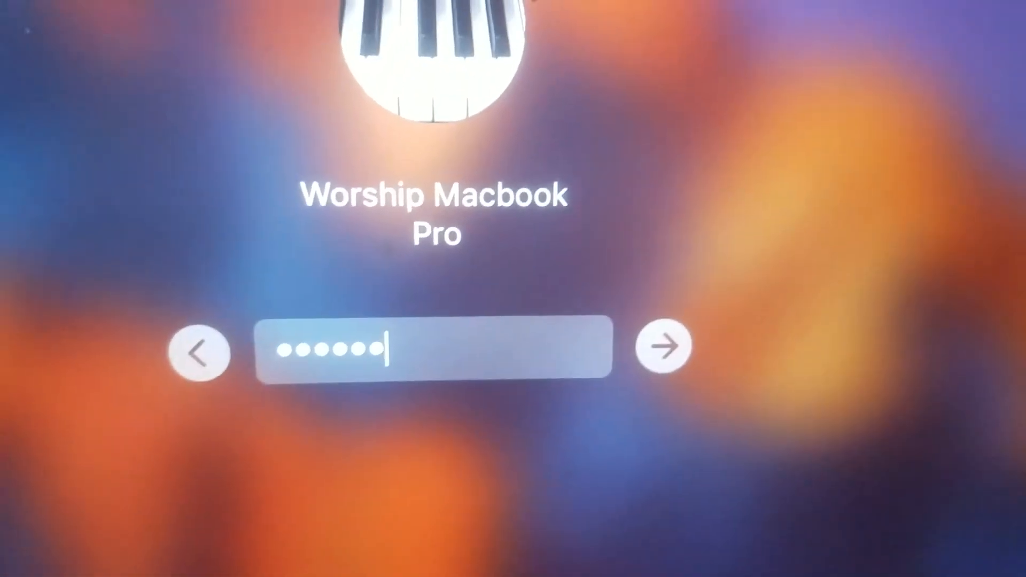
{"action": "left_click", "coordinate": [662, 345]}
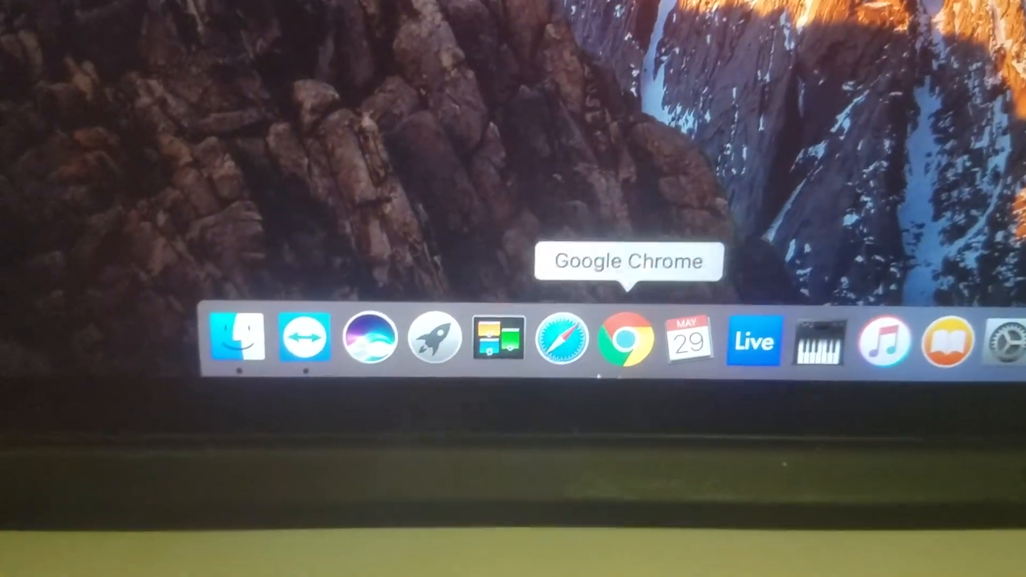
{"action": "mouse_move", "coordinate": [458, 360]}
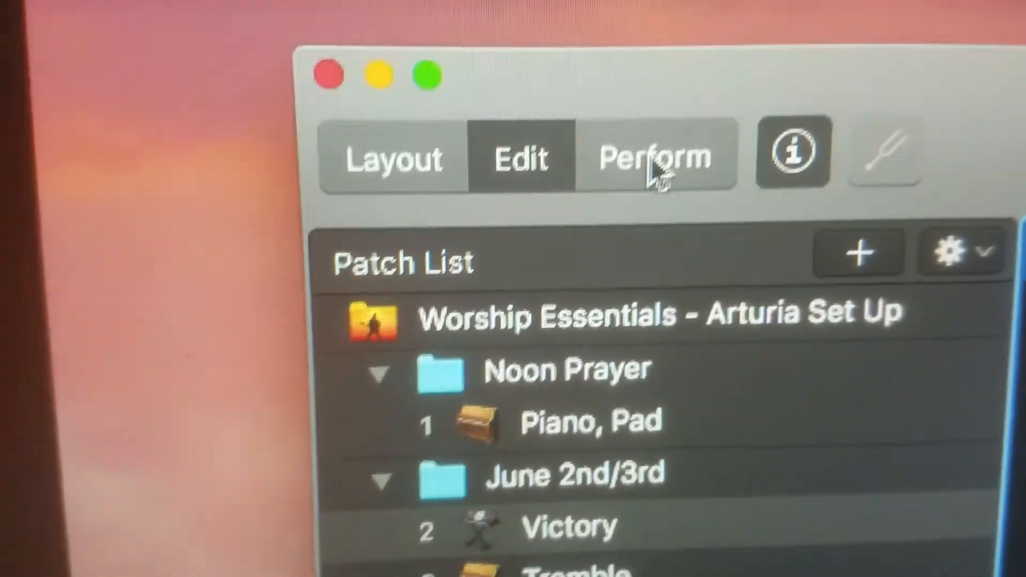
- Enter full-screen Perform mode showing the June 2nd/3rd concert with Victory selected
{"action": "left_click", "coordinate": [655, 157]}
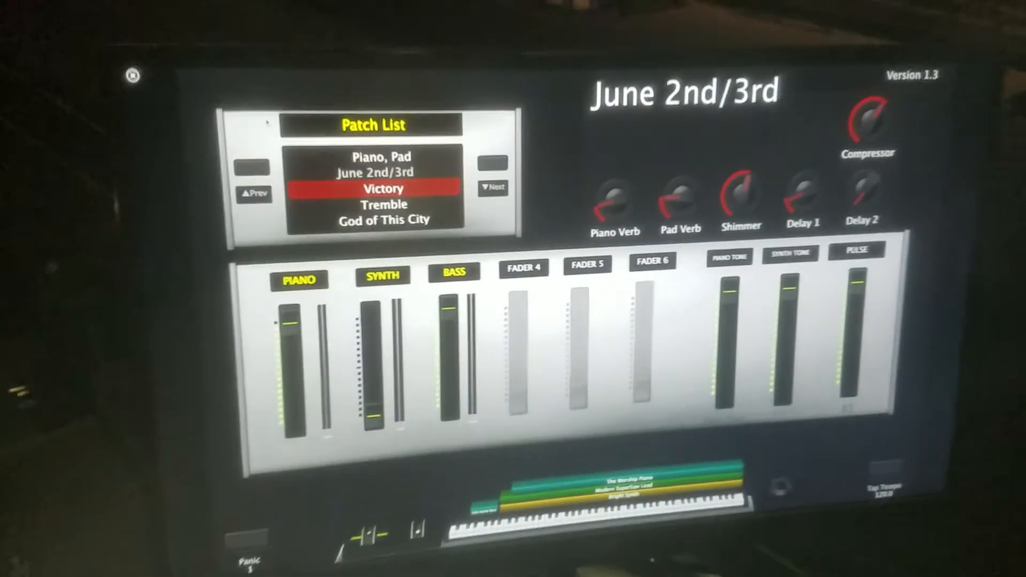